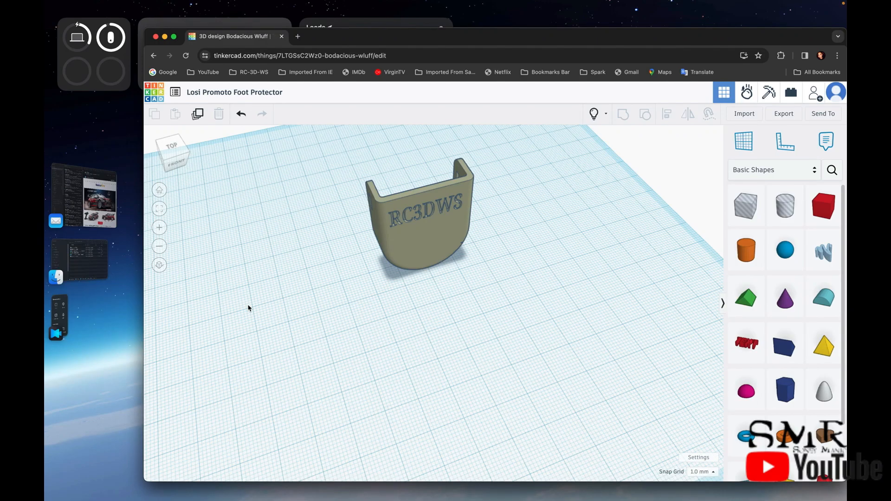
Orbit the protector model to inspect its front, sides, inside and rear
{"action": "left_click", "coordinate": [345, 302]}
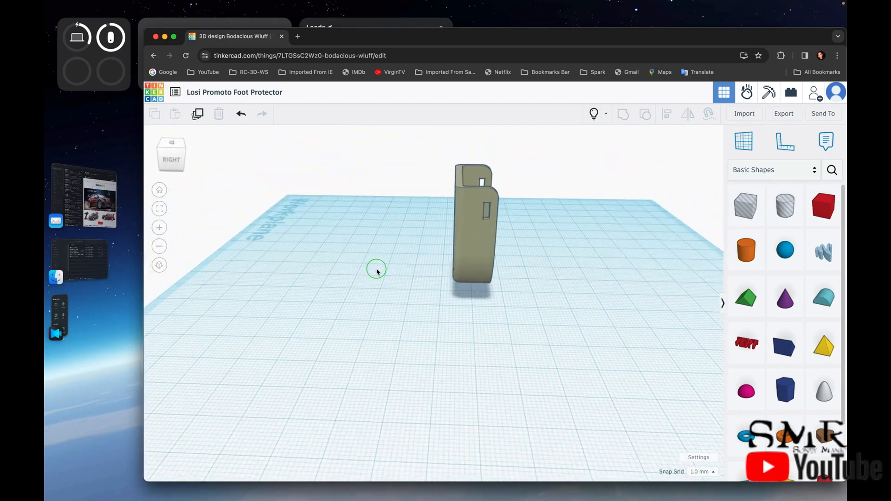
{"action": "left_click_drag", "start_coordinate": [377, 271], "coordinate": [379, 321]}
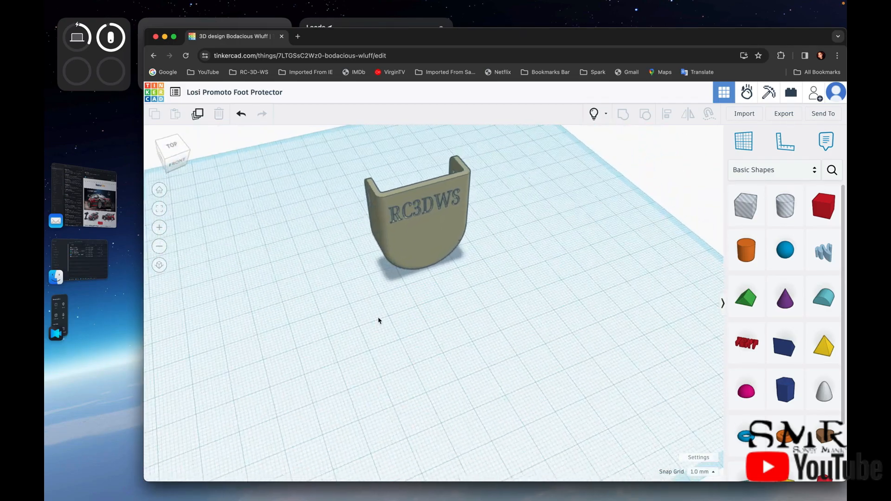
{"action": "left_click_drag", "start_coordinate": [397, 238], "coordinate": [380, 238]}
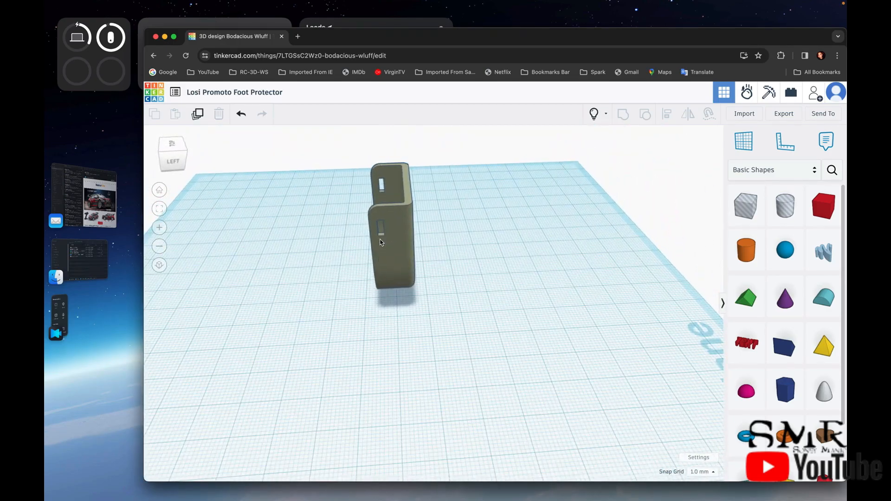
{"action": "left_click_drag", "start_coordinate": [380, 241], "coordinate": [373, 334]}
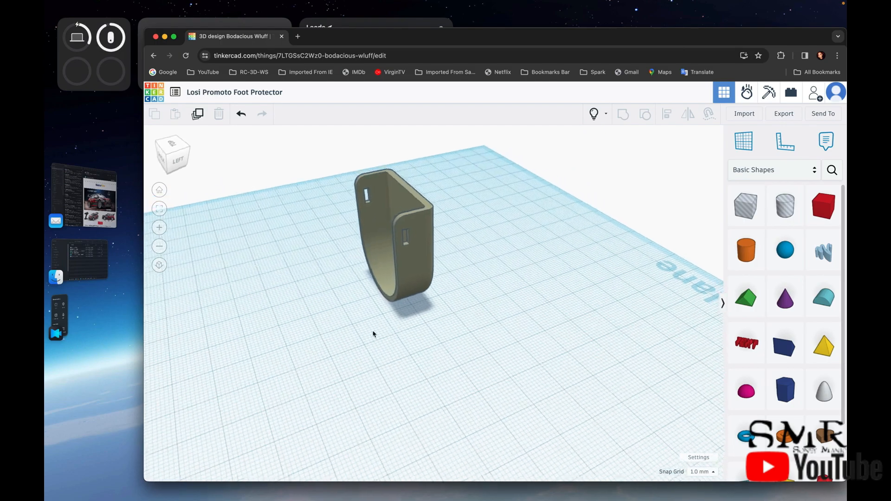
{"action": "left_click_drag", "start_coordinate": [372, 334], "coordinate": [404, 332]}
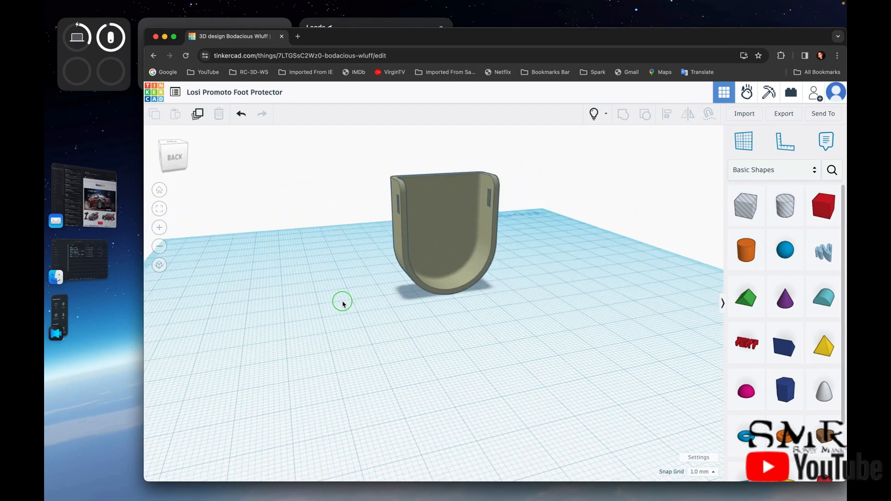
{"action": "left_click_drag", "start_coordinate": [343, 301], "coordinate": [424, 341]}
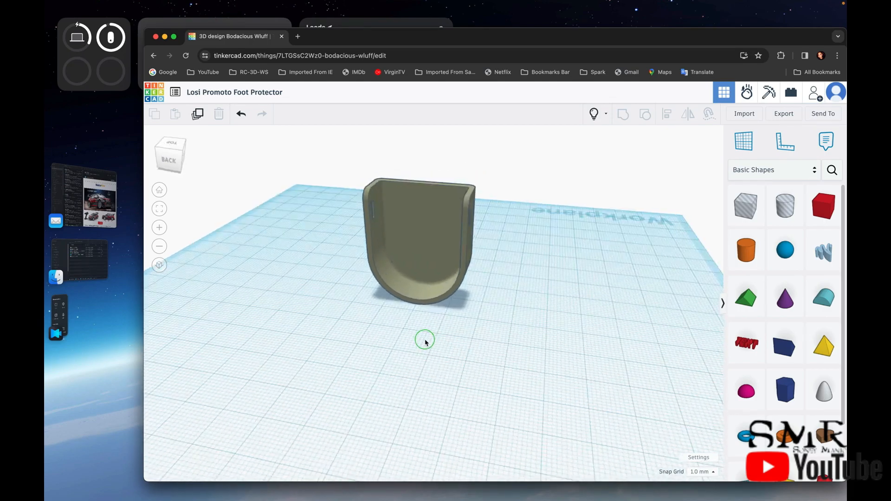
{"action": "left_click_drag", "start_coordinate": [425, 341], "coordinate": [369, 316]}
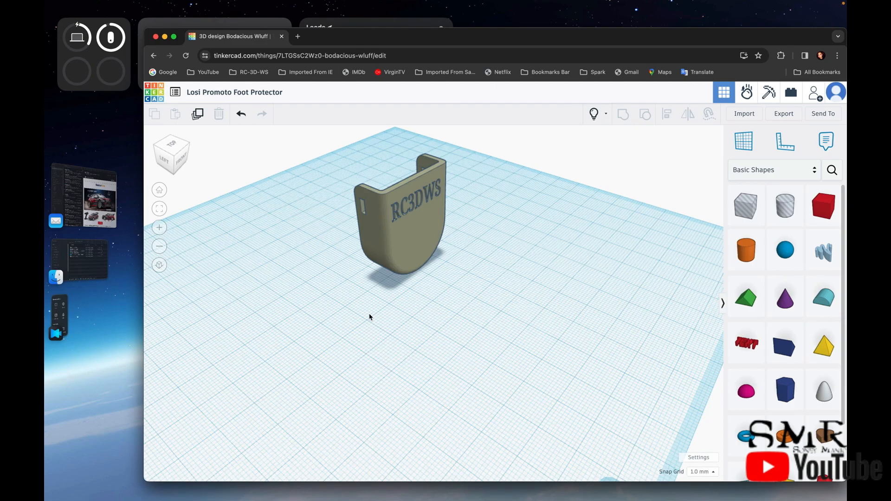
{"action": "mouse_move", "coordinate": [469, 299]}
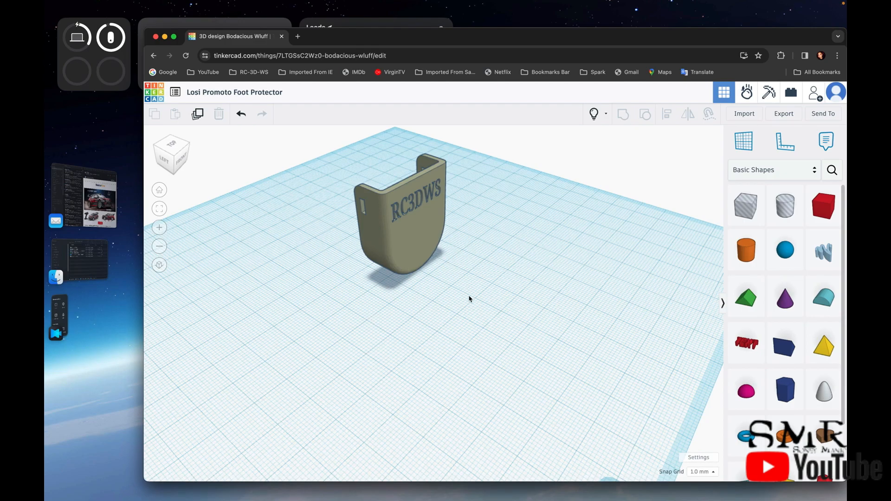
{"action": "mouse_move", "coordinate": [476, 302]}
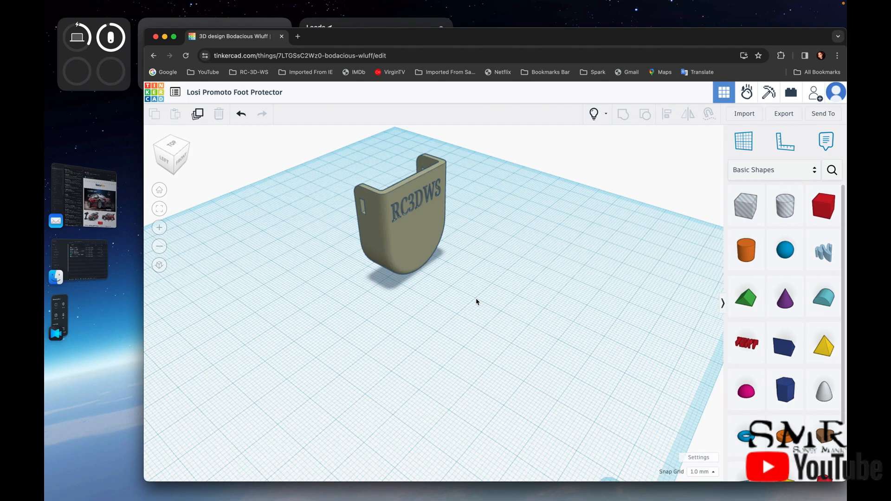
{"action": "mouse_move", "coordinate": [477, 301]}
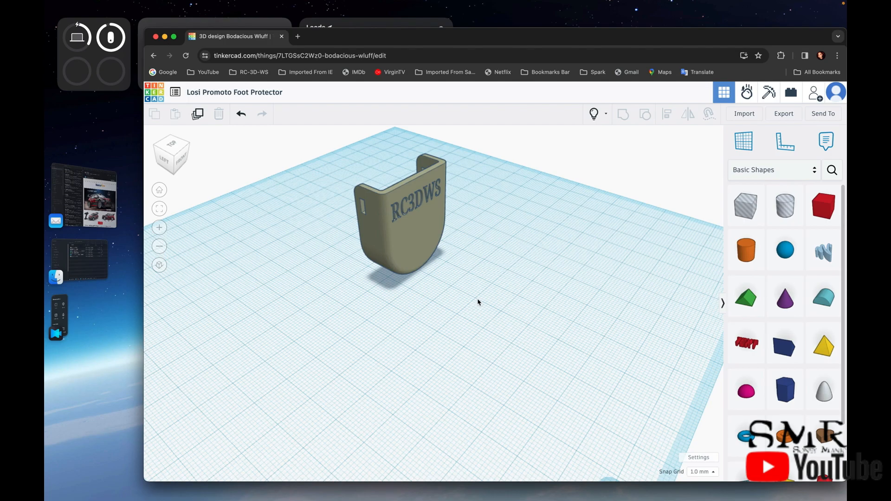
{"action": "mouse_move", "coordinate": [197, 114]}
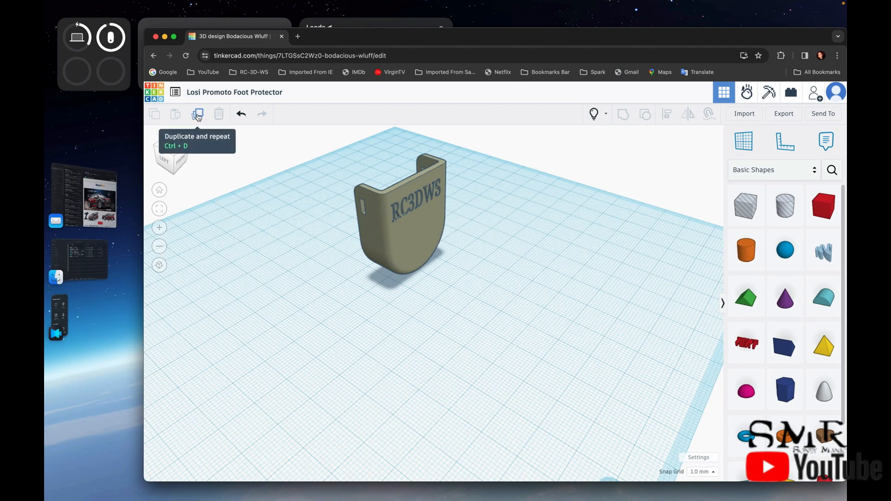
Open Losi Promoto Elbow Pads from recent designs and orbit to inspect it
{"action": "left_click", "coordinate": [175, 92]}
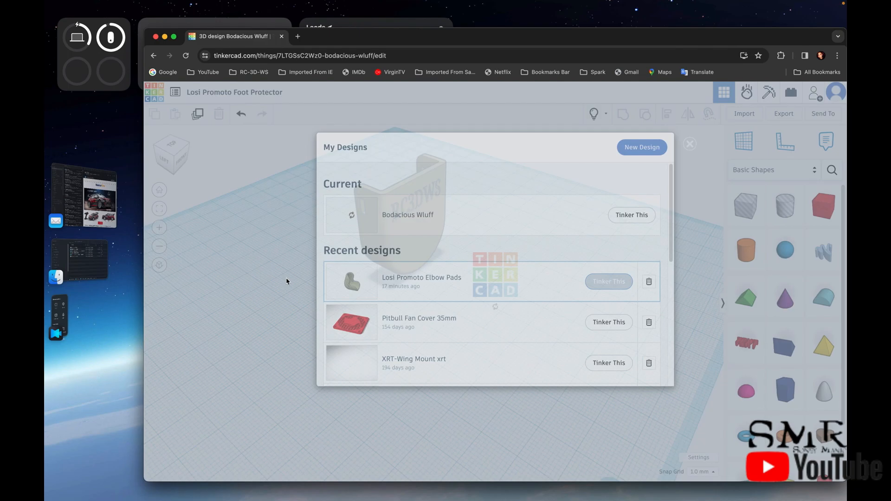
{"action": "left_click", "coordinate": [607, 281]}
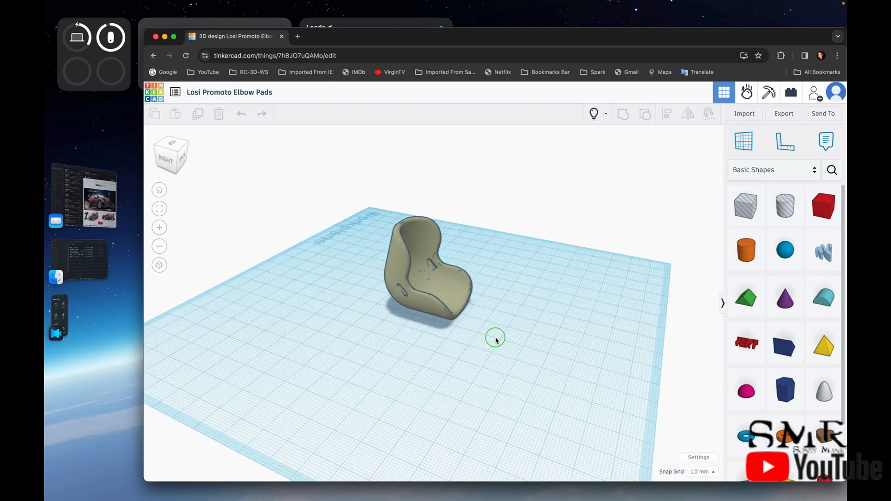
{"action": "left_click_drag", "start_coordinate": [495, 340], "coordinate": [321, 287]}
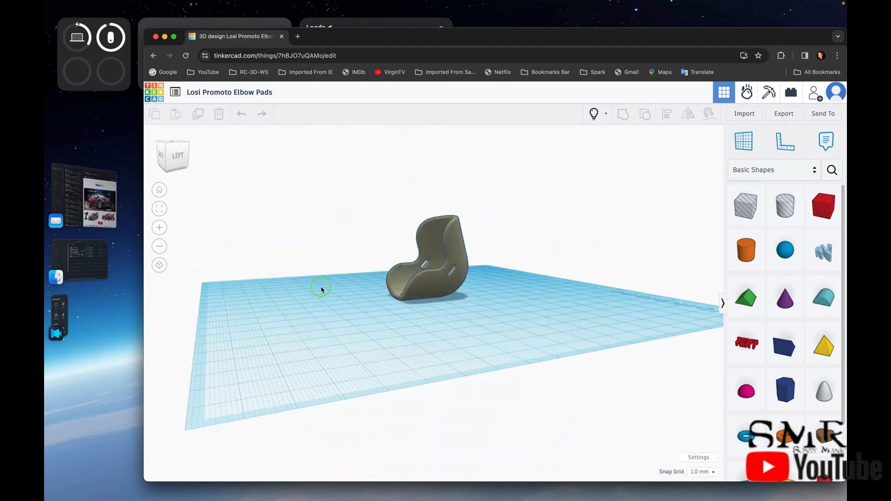
{"action": "left_click_drag", "start_coordinate": [321, 286], "coordinate": [496, 345]}
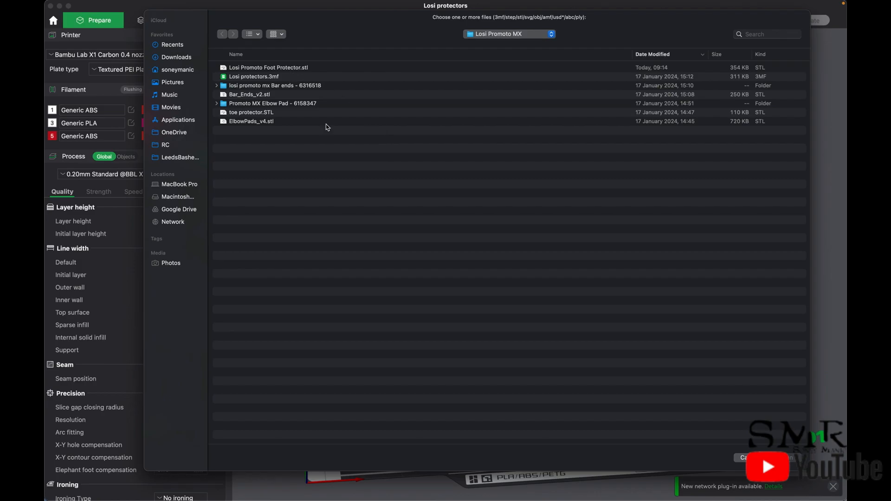
Import the foot protector, move it to the plate's back, lay it flat, and select it
{"action": "left_click", "coordinate": [268, 66]}
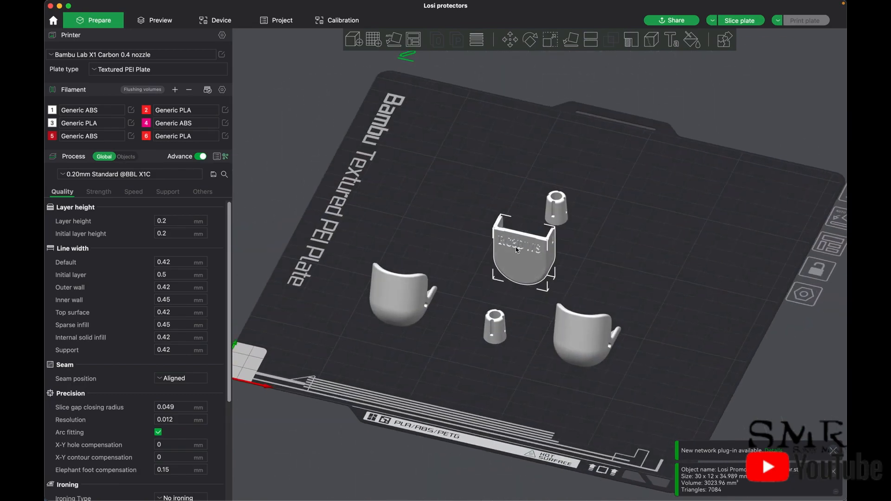
{"action": "left_click_drag", "start_coordinate": [523, 250], "coordinate": [449, 165]}
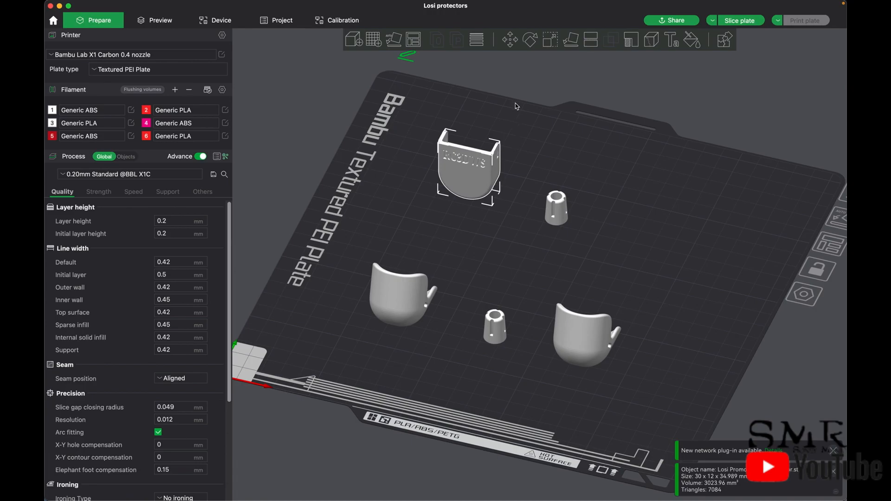
{"action": "left_click", "coordinate": [529, 40]}
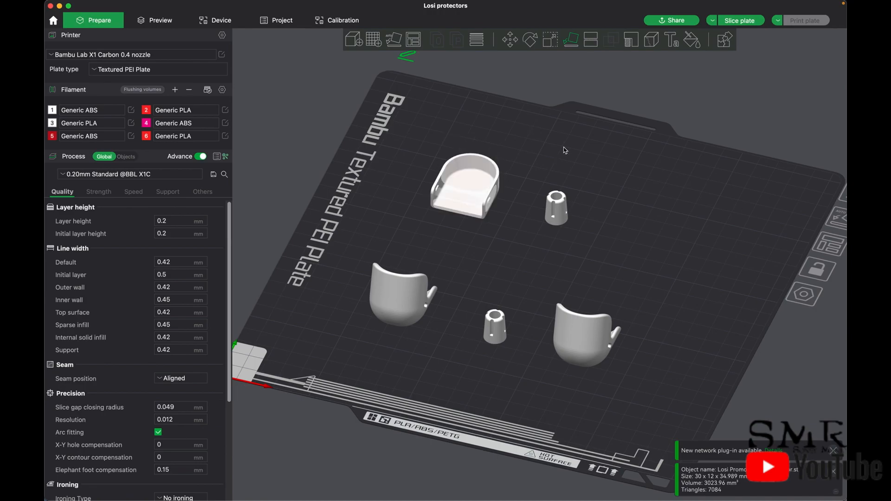
{"action": "mouse_move", "coordinate": [533, 77]}
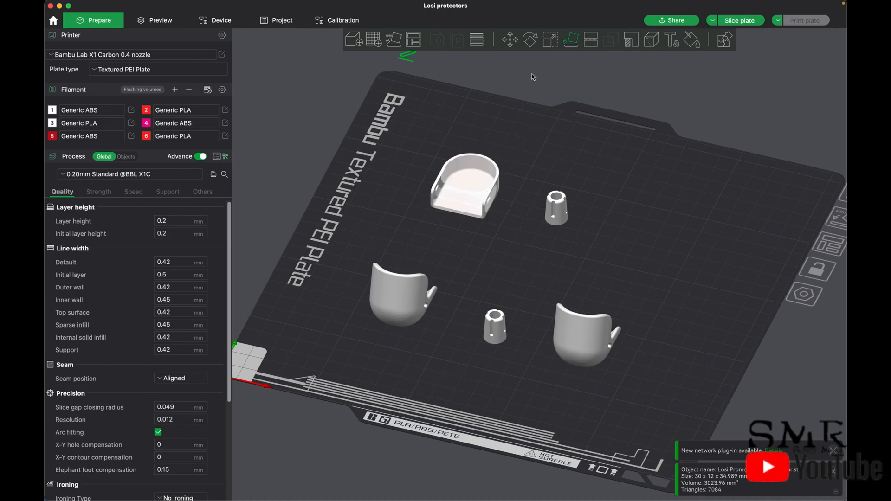
{"action": "left_click", "coordinate": [464, 185]}
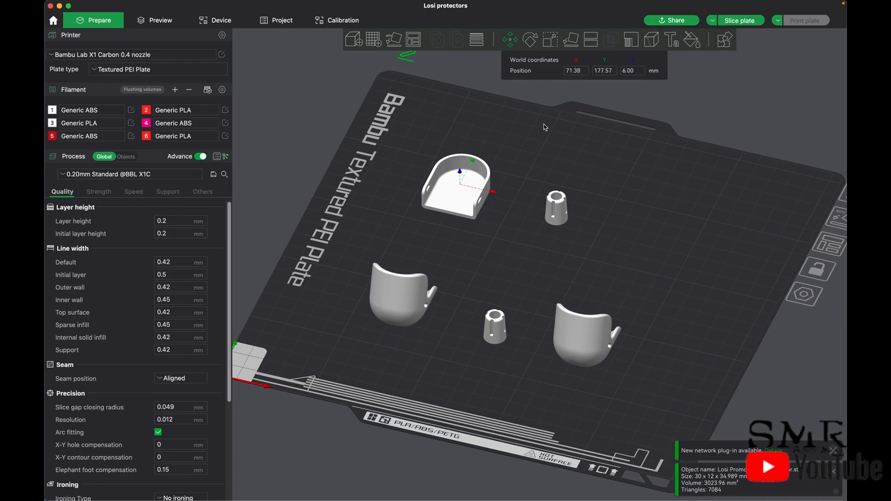
{"action": "mouse_move", "coordinate": [541, 125]}
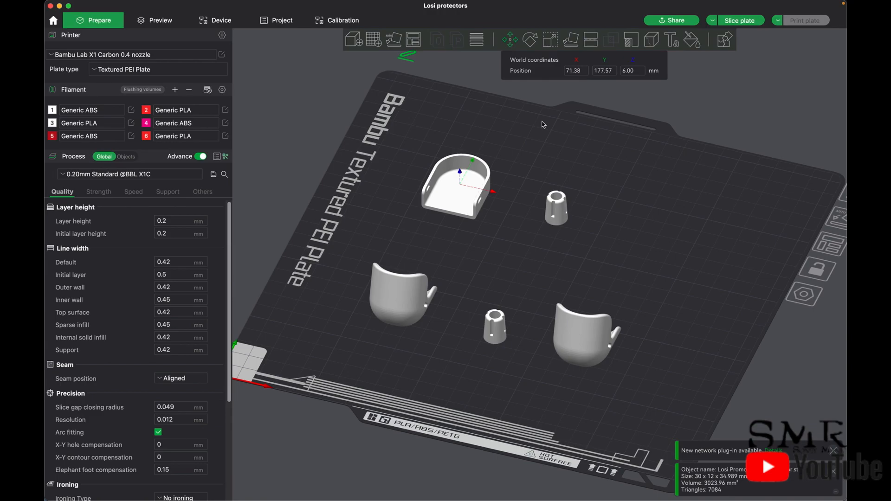
{"action": "mouse_move", "coordinate": [511, 138]}
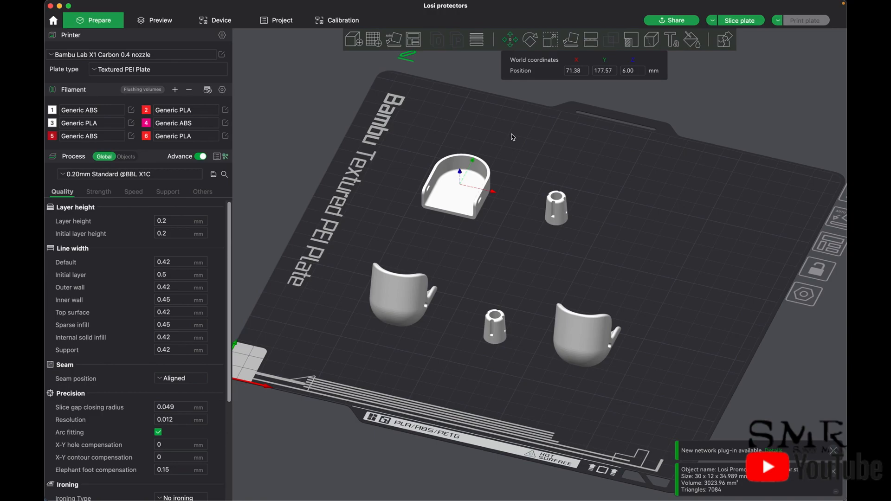
Copy-paste the foot protector and drag the copy to the back-right, clear of other parts
{"action": "left_click", "coordinate": [122, 5]}
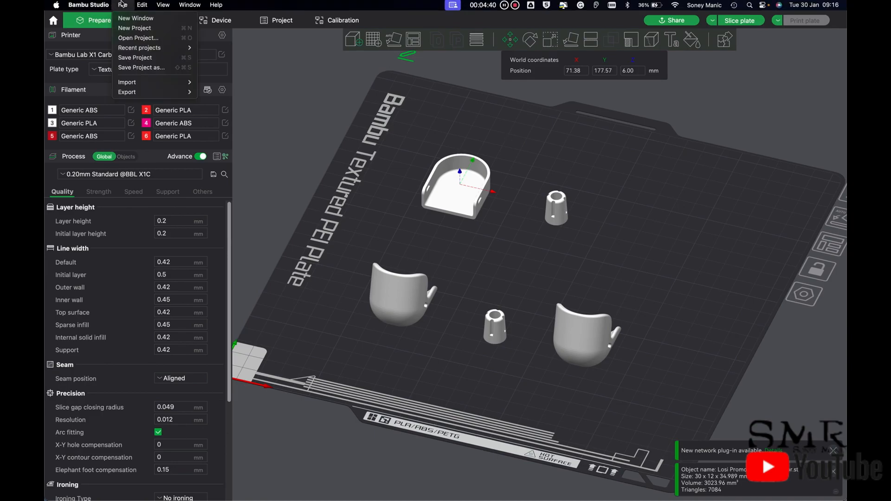
{"action": "left_click", "coordinate": [141, 5]}
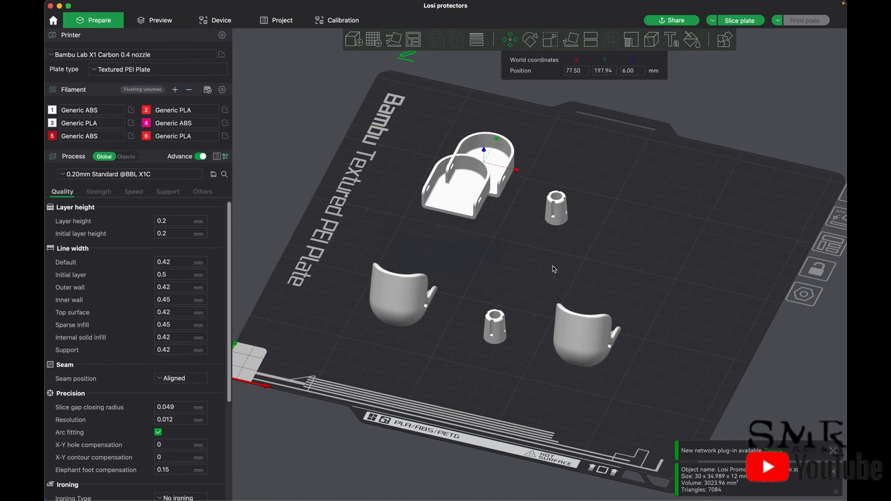
{"action": "left_click_drag", "start_coordinate": [465, 176], "coordinate": [653, 228]}
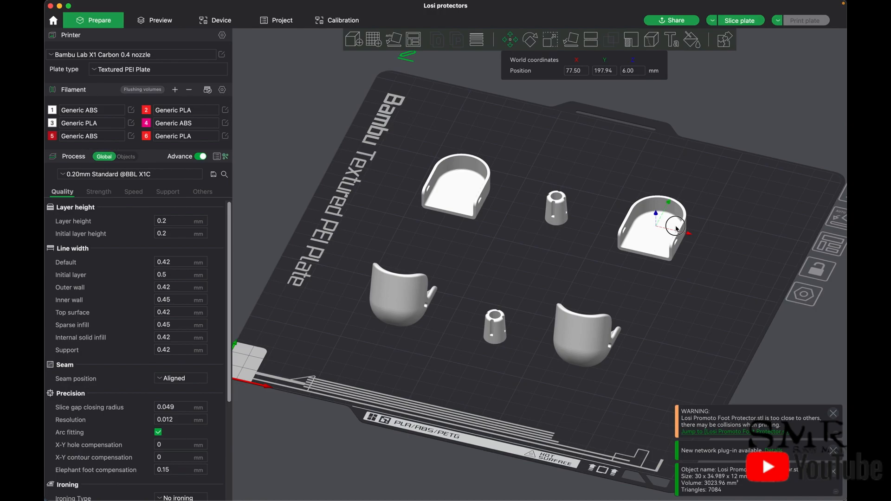
{"action": "left_click_drag", "start_coordinate": [653, 228], "coordinate": [460, 193]}
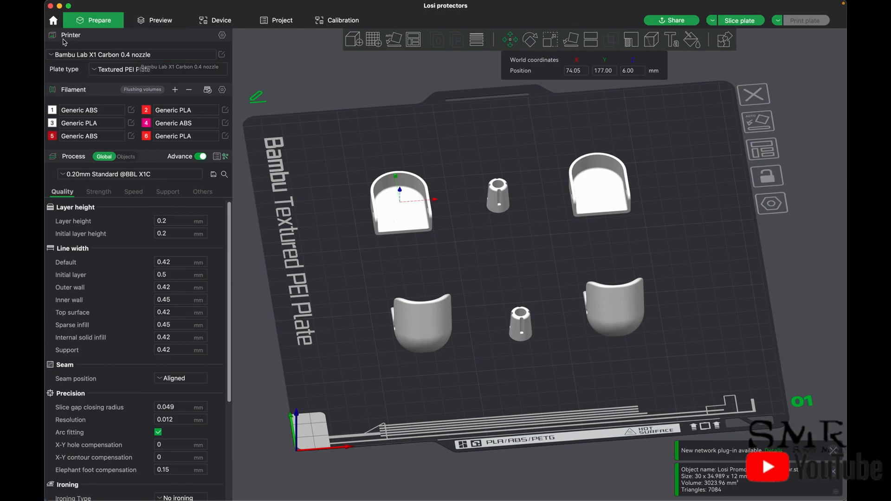
{"action": "mouse_move", "coordinate": [78, 36]}
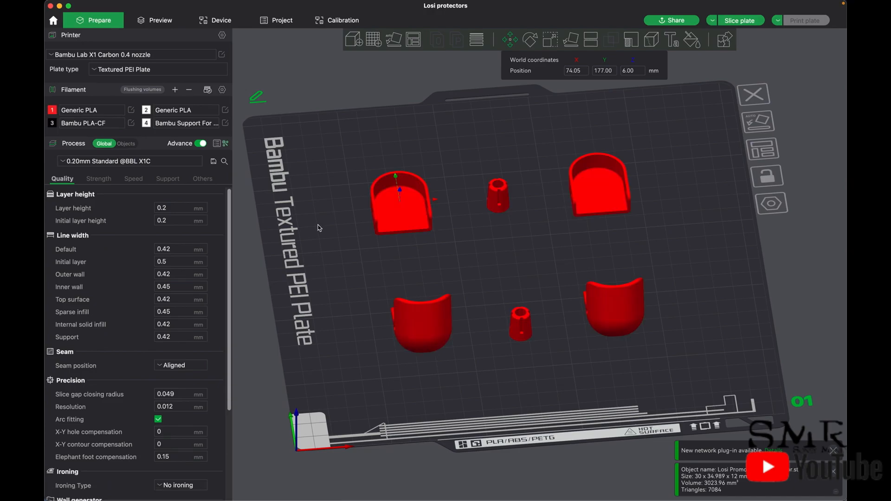
{"action": "mouse_move", "coordinate": [320, 226]}
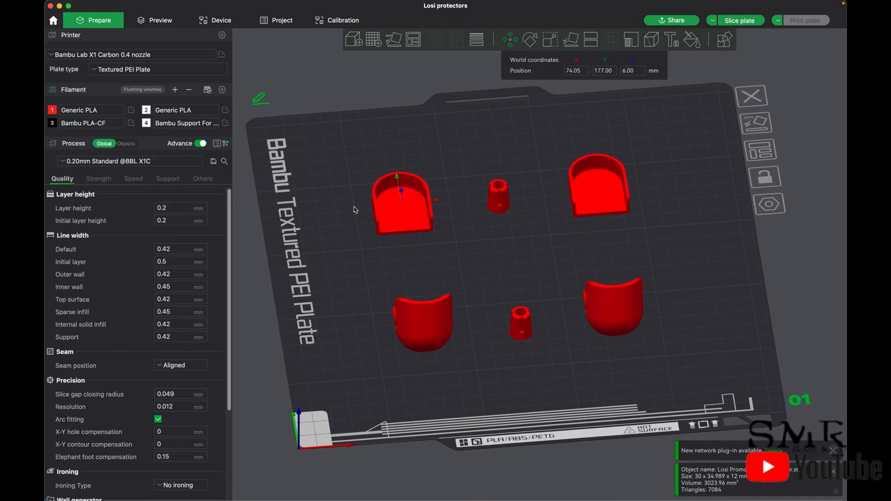
{"action": "mouse_move", "coordinate": [349, 209]}
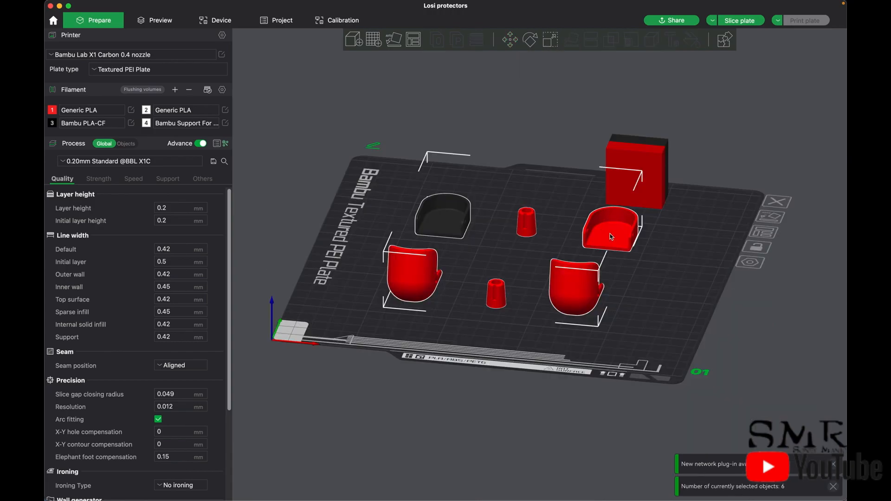
Open the context menu for all six selected protector parts
{"action": "right_click", "coordinate": [610, 238]}
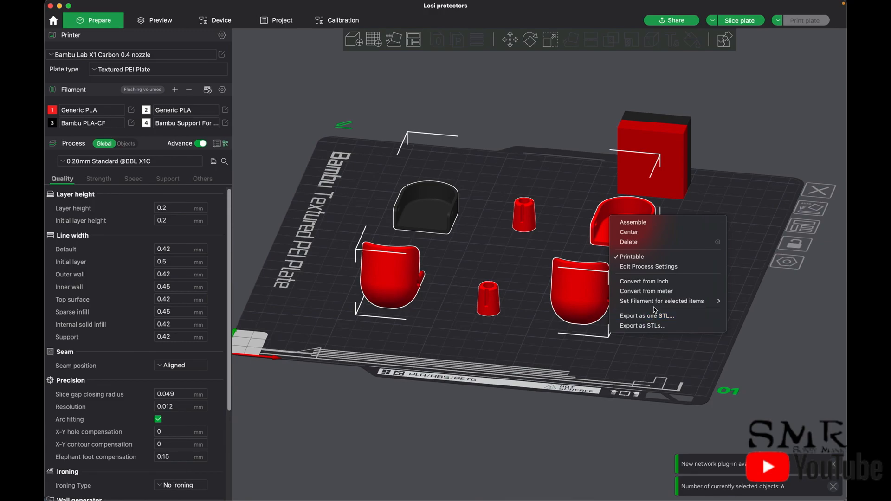
{"action": "mouse_move", "coordinate": [661, 301]}
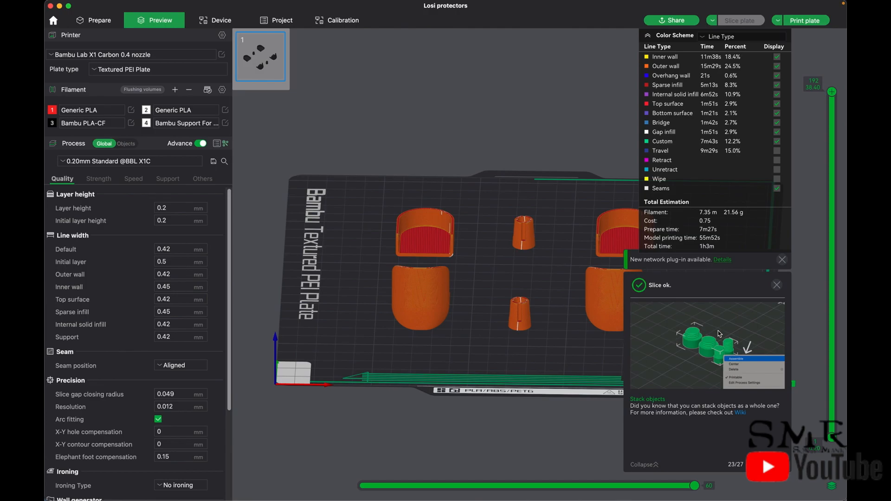
{"action": "mouse_move", "coordinate": [723, 268]}
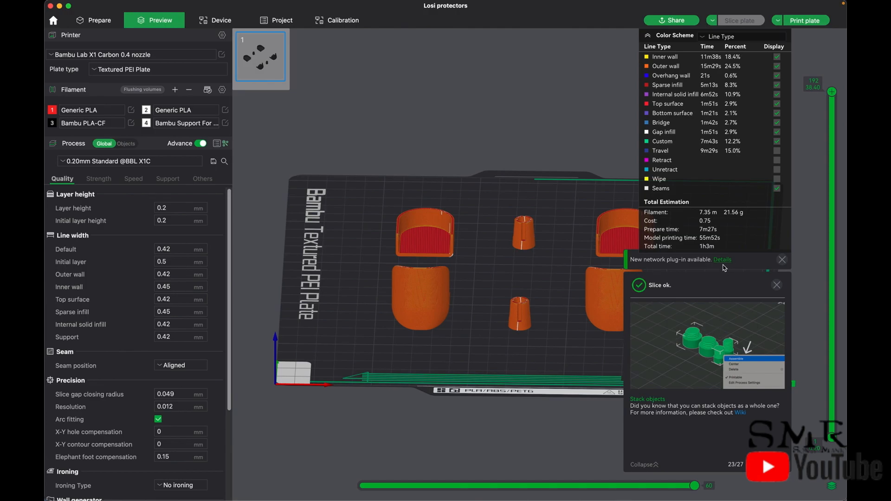
Dismiss notices, review the sliced plate, and send the 1h3m, 21.56 g print job
{"action": "left_click", "coordinate": [721, 260]}
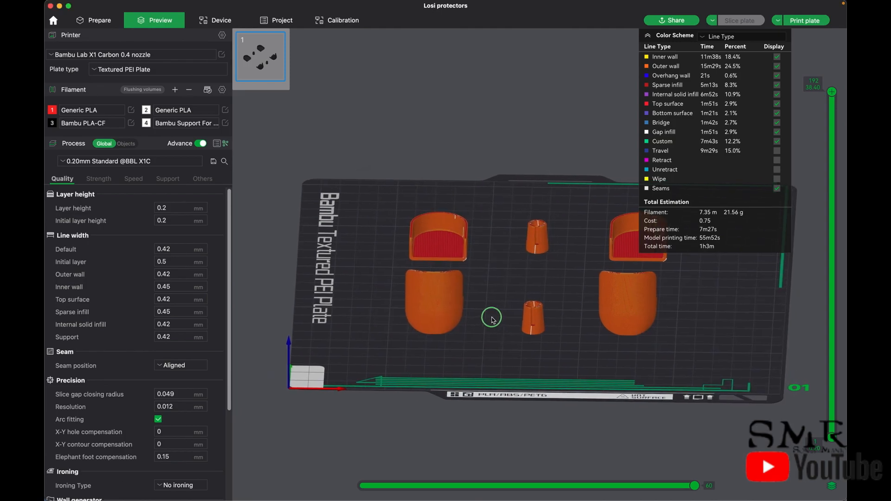
{"action": "left_click_drag", "start_coordinate": [492, 317], "coordinate": [477, 310]}
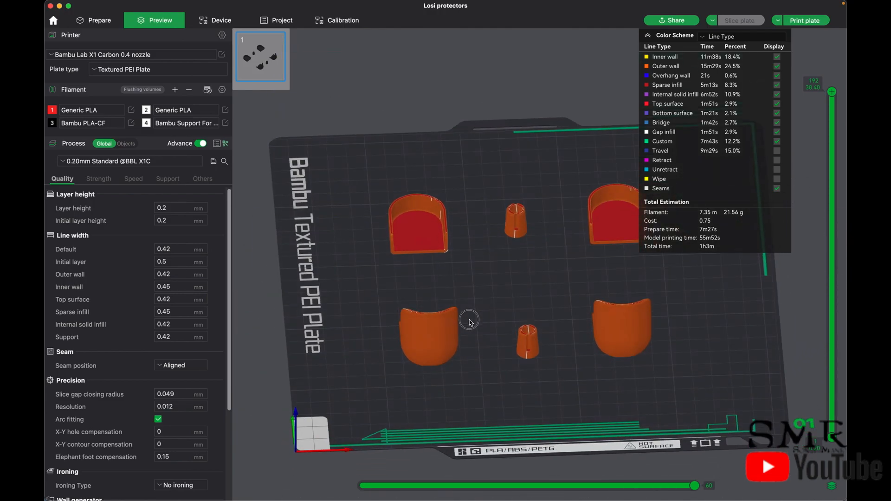
{"action": "left_click_drag", "start_coordinate": [469, 320], "coordinate": [466, 321]}
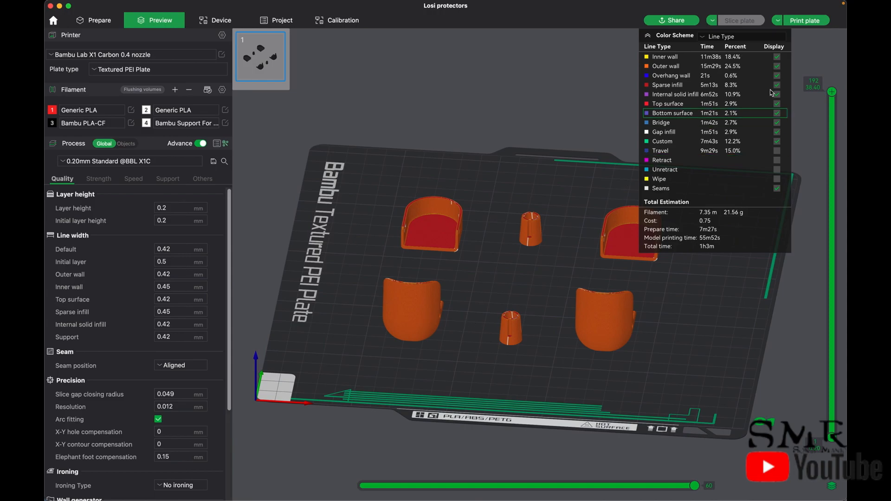
{"action": "left_click", "coordinate": [806, 20]}
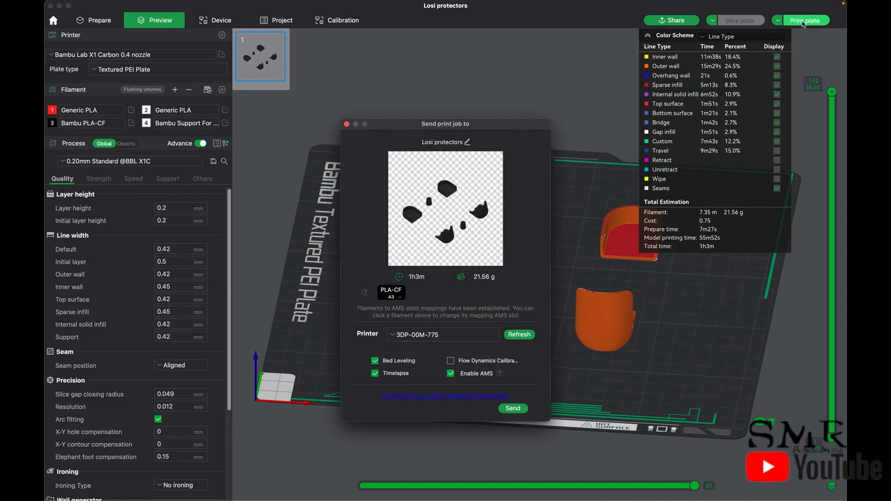
{"action": "left_click", "coordinate": [512, 408]}
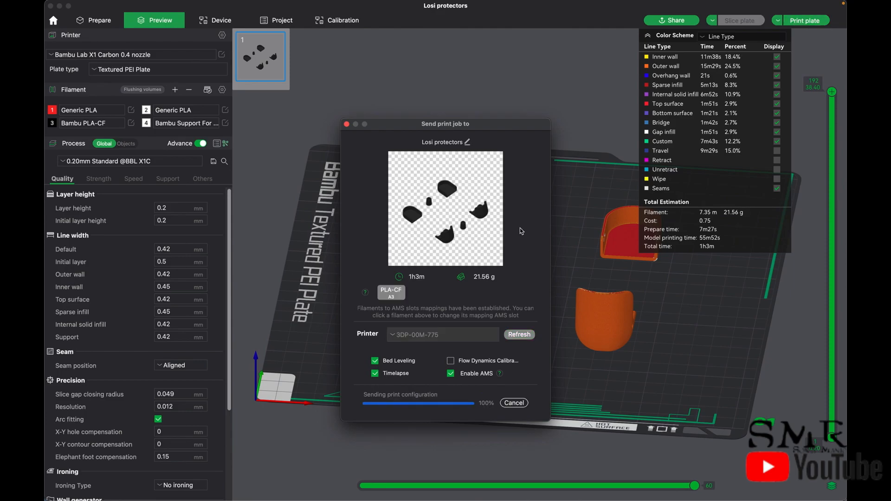